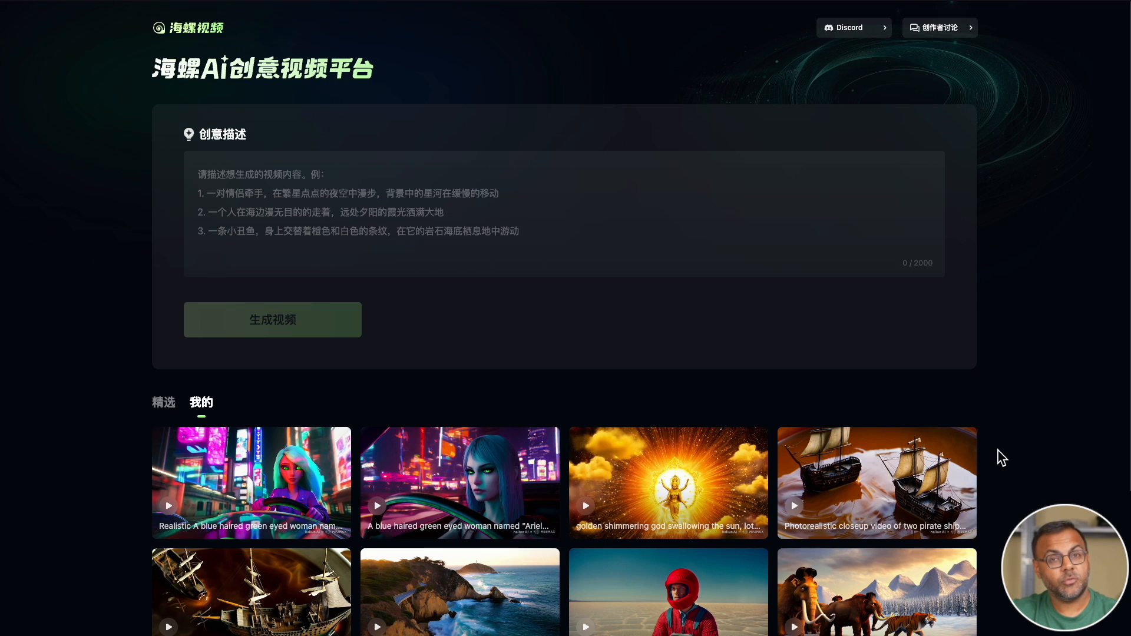
mouse_move(914, 298)
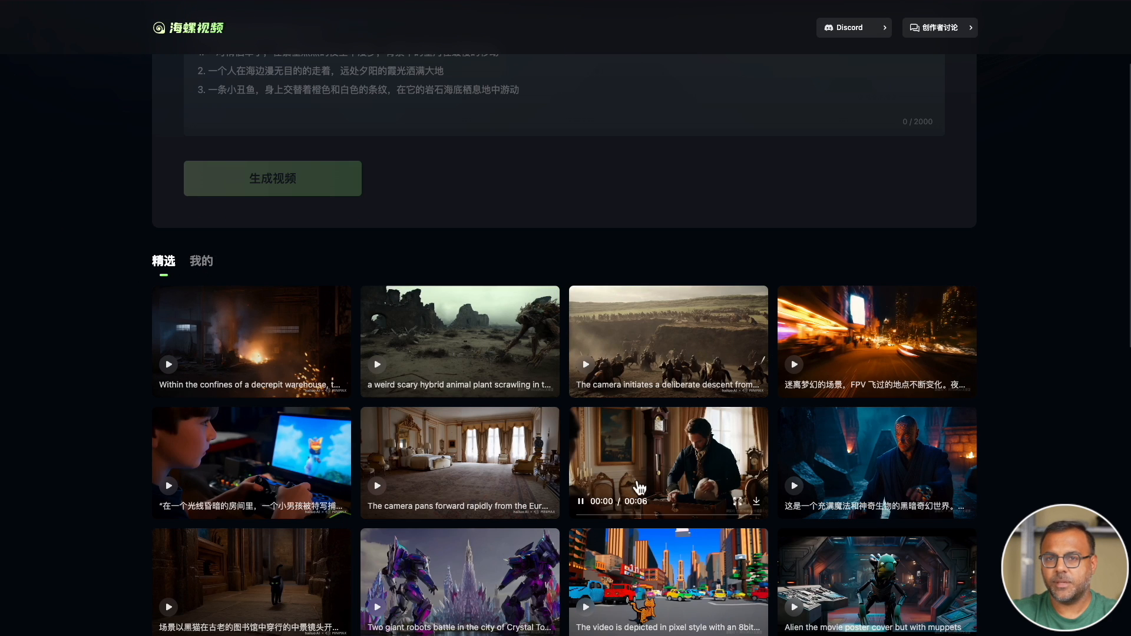
- Browse the gallery, switching between my generated videos and the featured collection
scroll(down, 3)
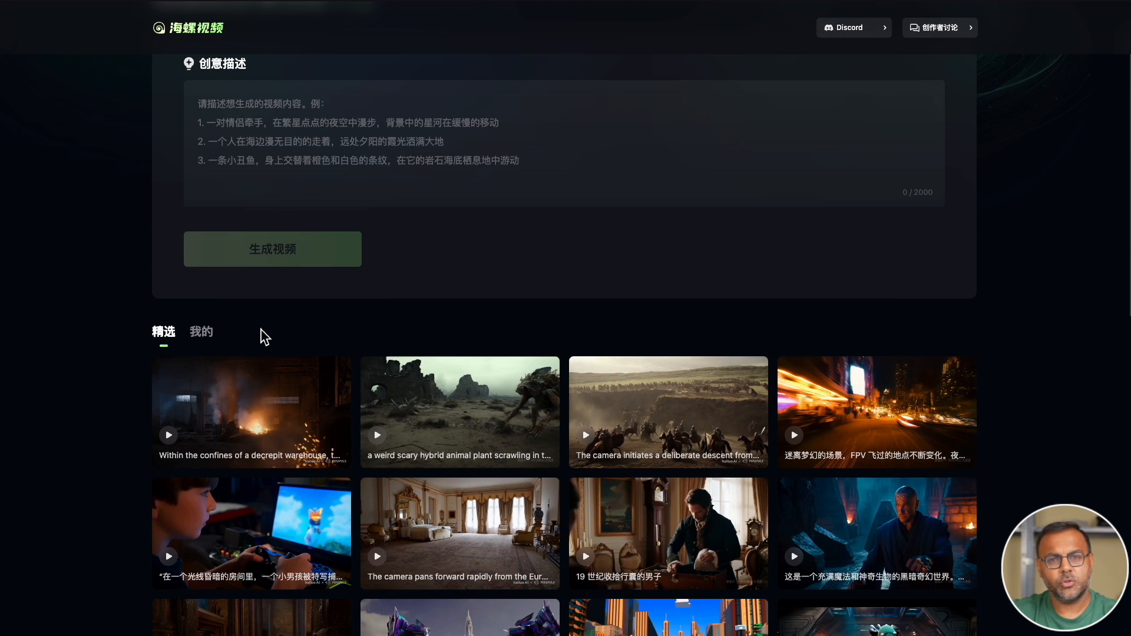
click(200, 332)
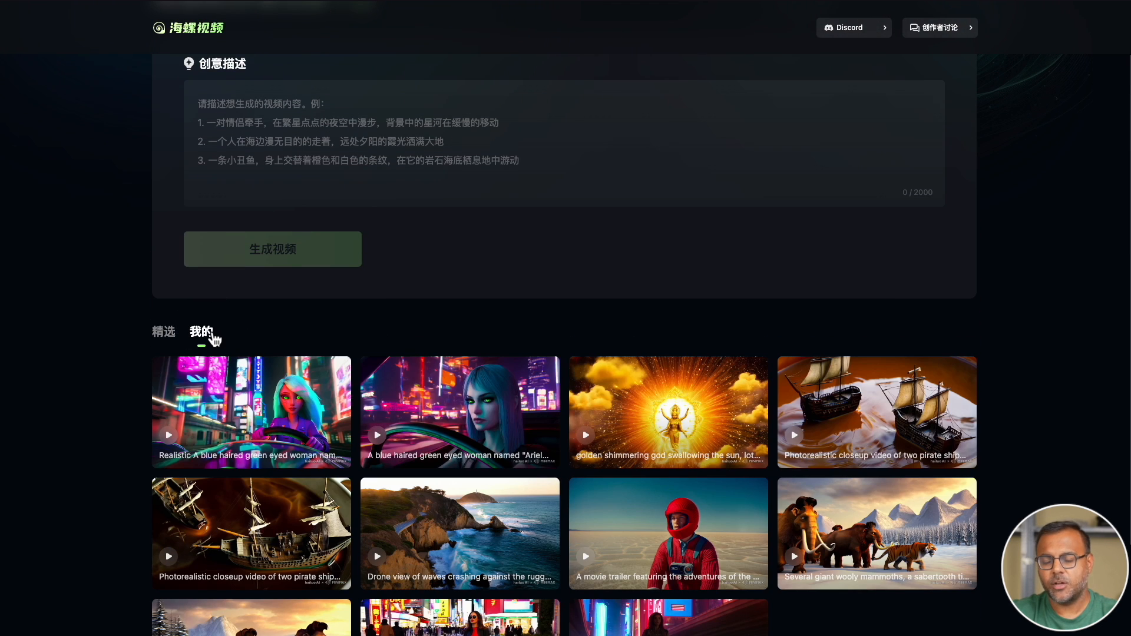
scroll(down, 3)
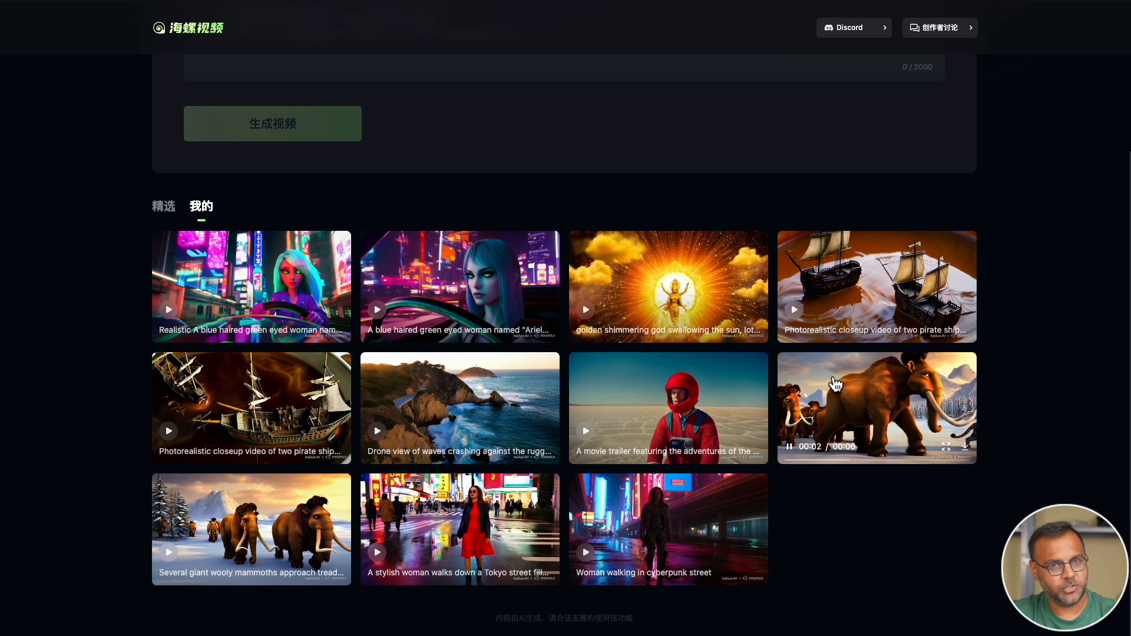
click(164, 205)
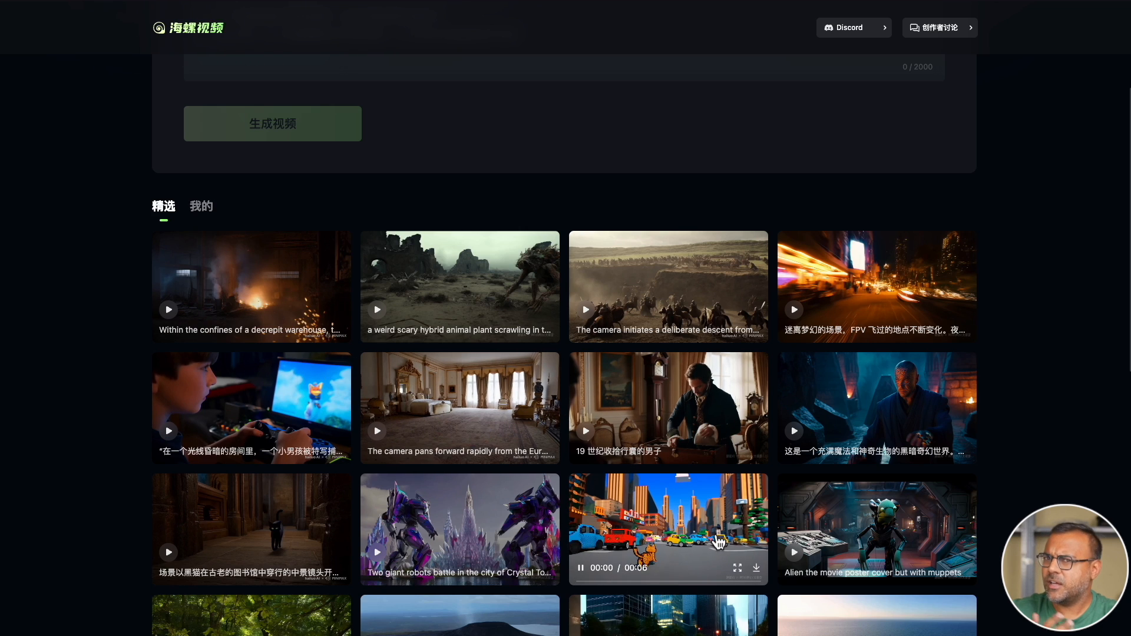
click(202, 206)
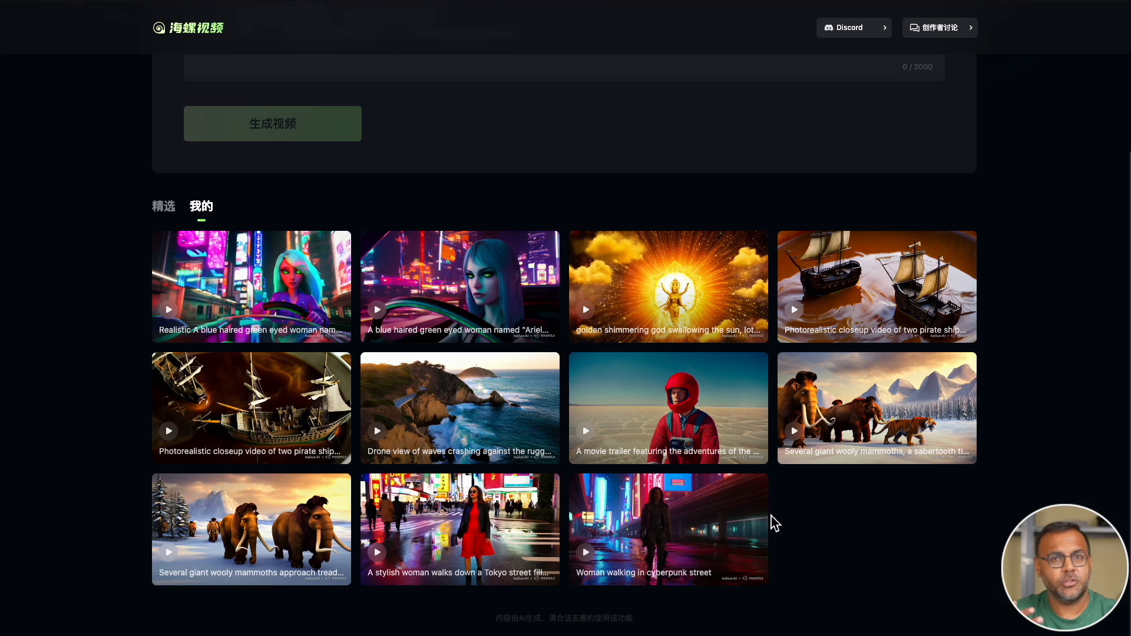
- Watch the Tokyo street woman clip and two wooly mammoth clips, closing each afterward
click(667, 529)
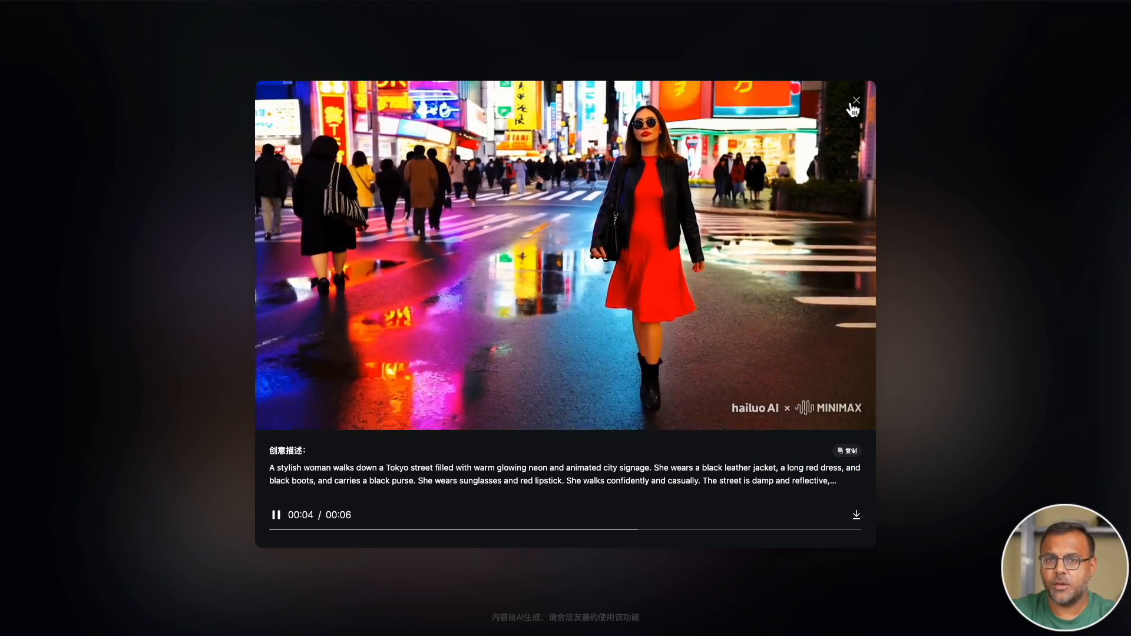
click(857, 100)
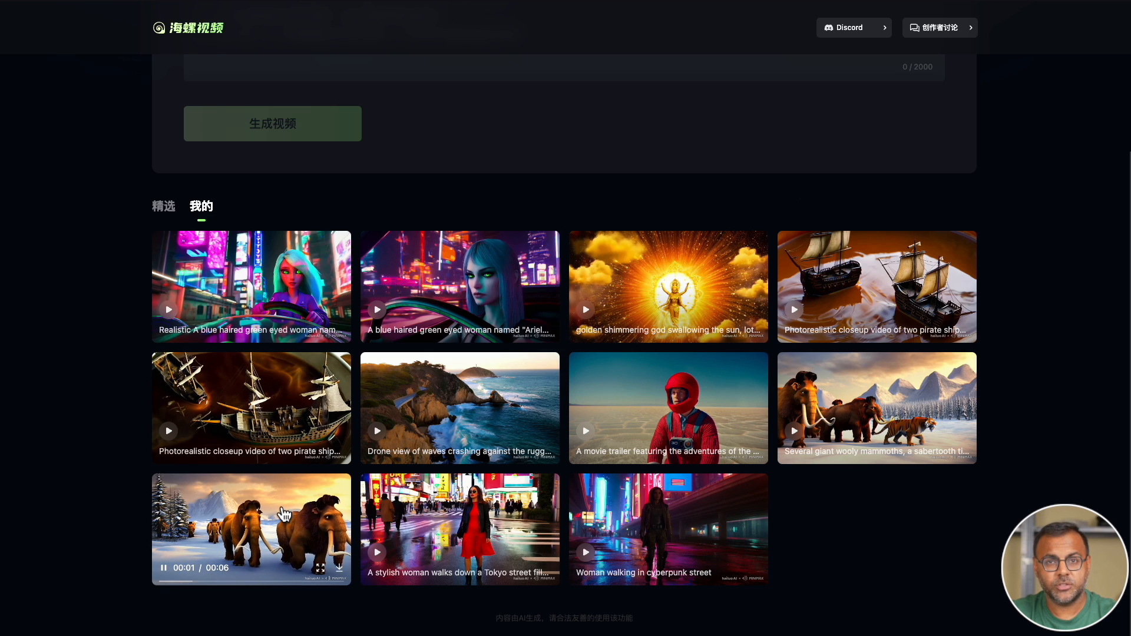
click(249, 529)
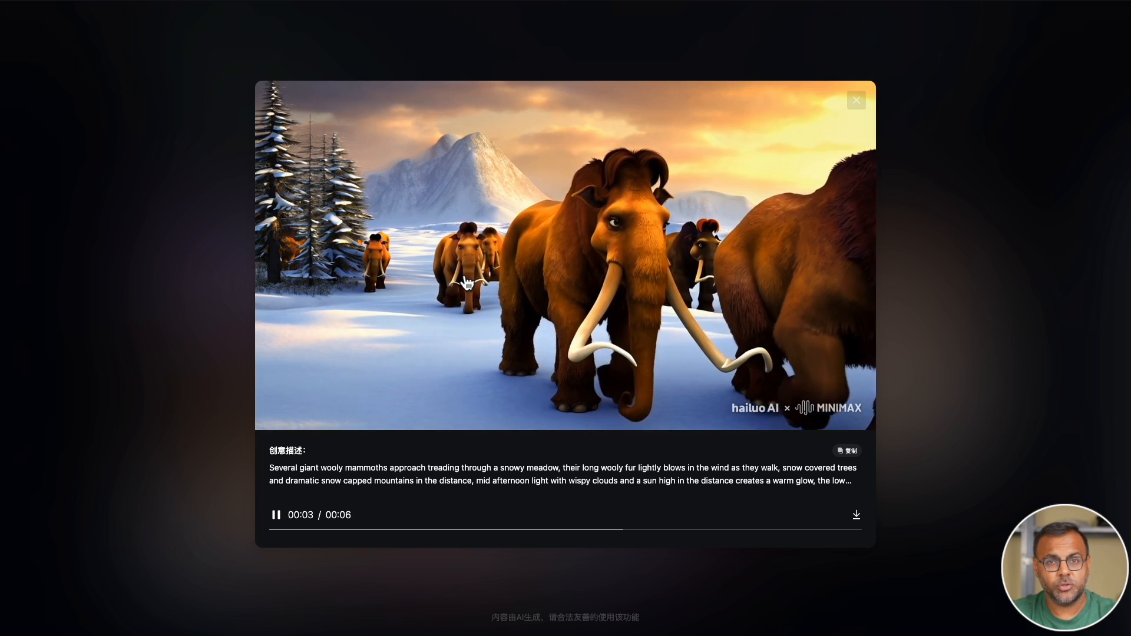
click(855, 100)
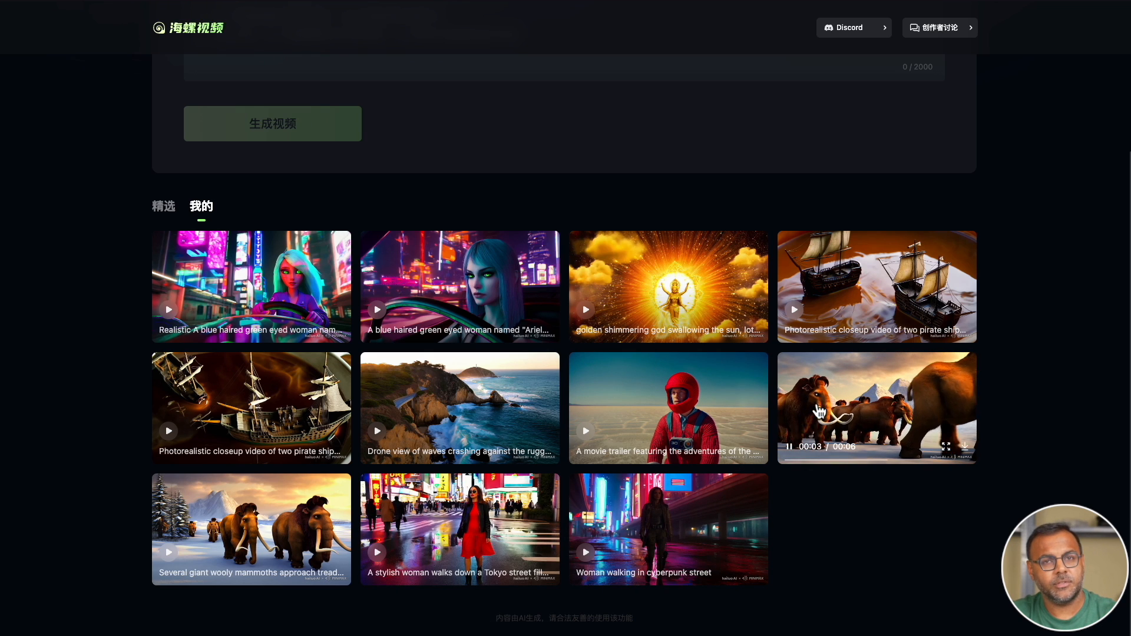
click(876, 406)
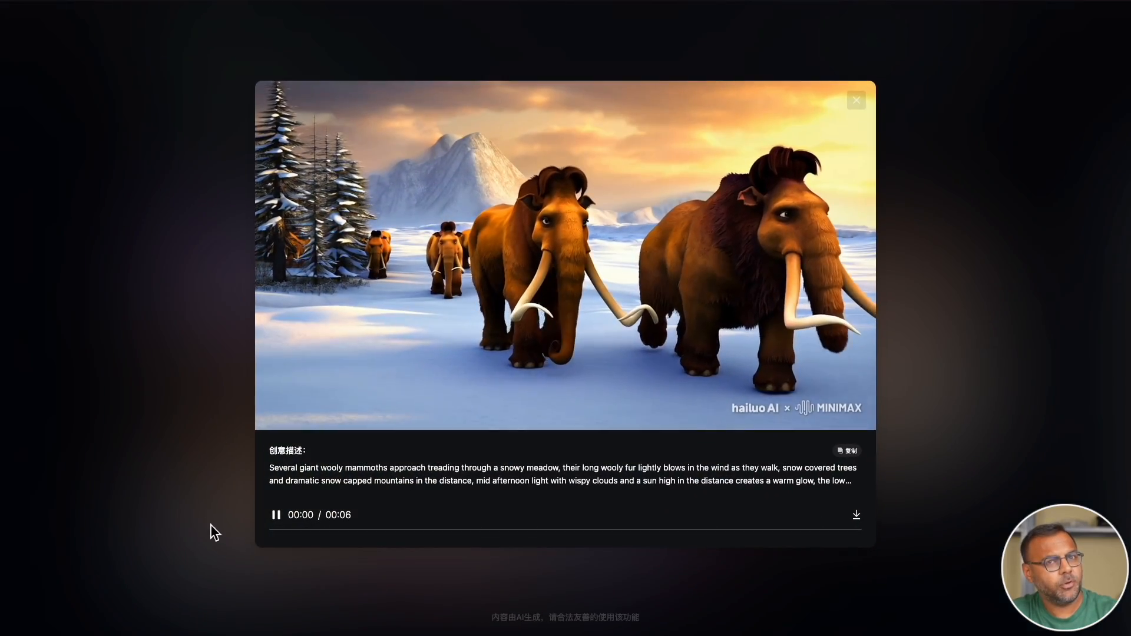
click(855, 99)
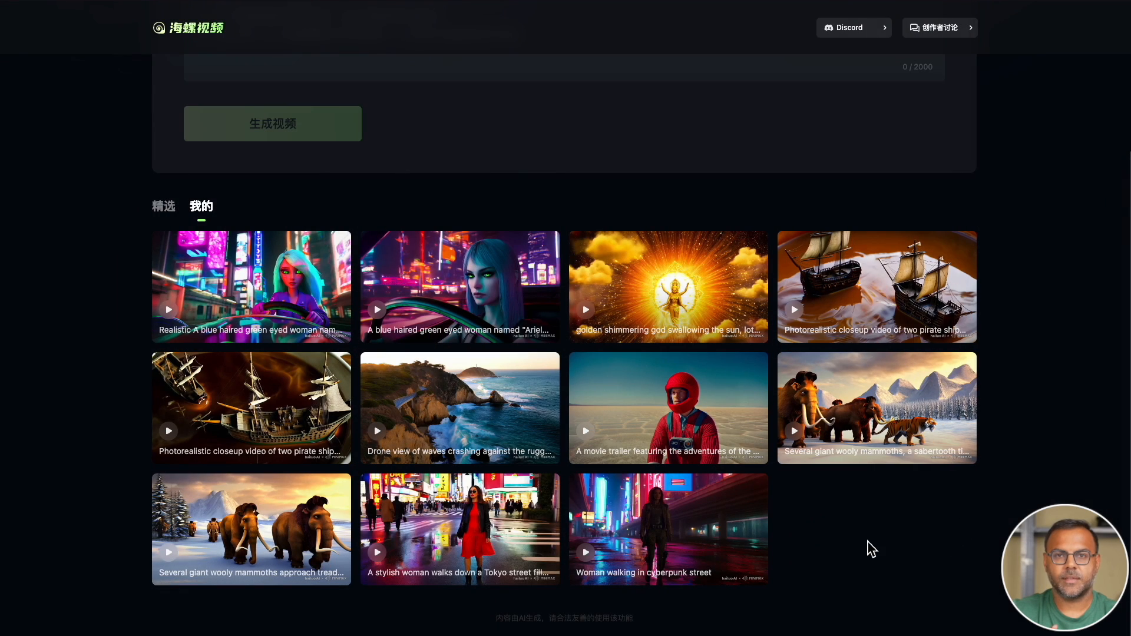
- Start playback of the Big Sur drone coastline video with its prompt shown
click(668, 408)
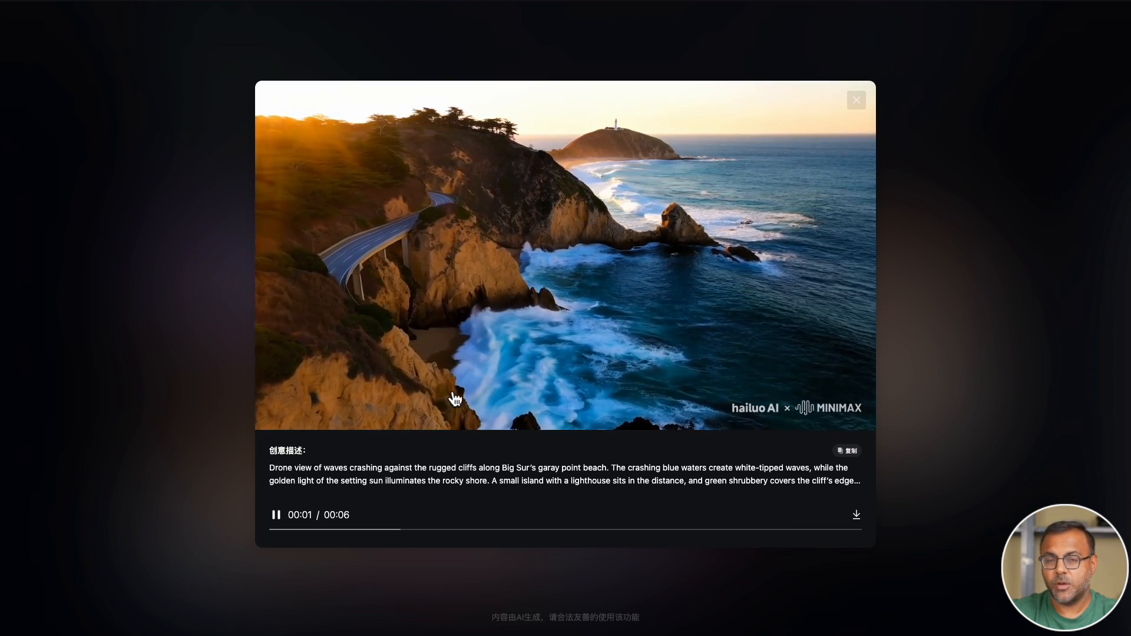
- Close the Big Sur drone clip to return to my generated videos gallery
click(855, 99)
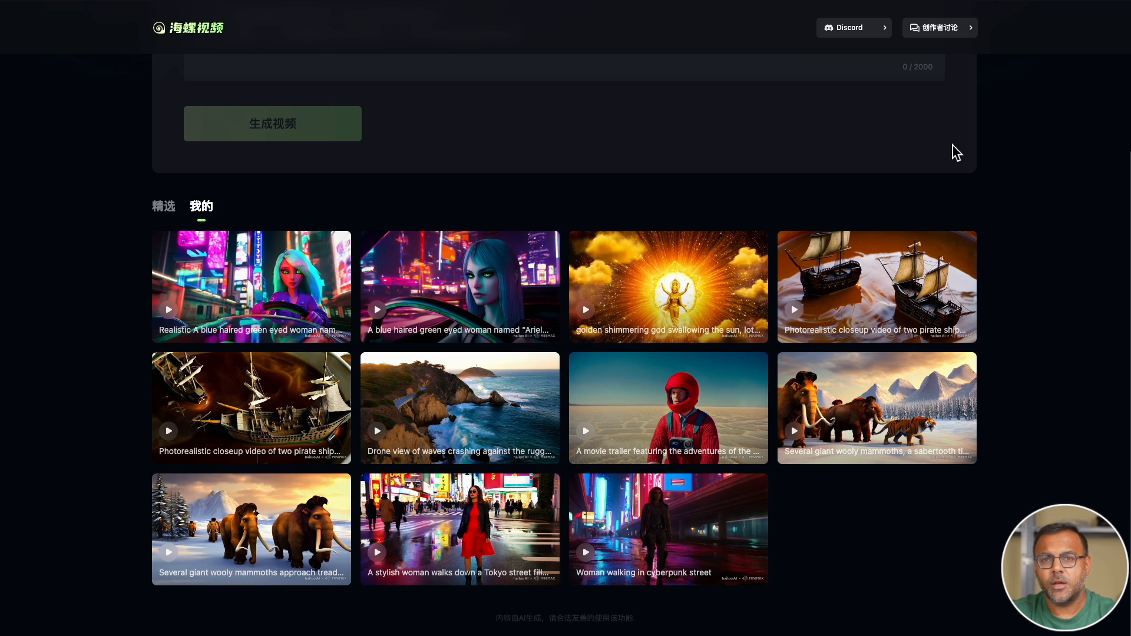
- Start playback of the golden shimmering god clip from my gallery
click(666, 286)
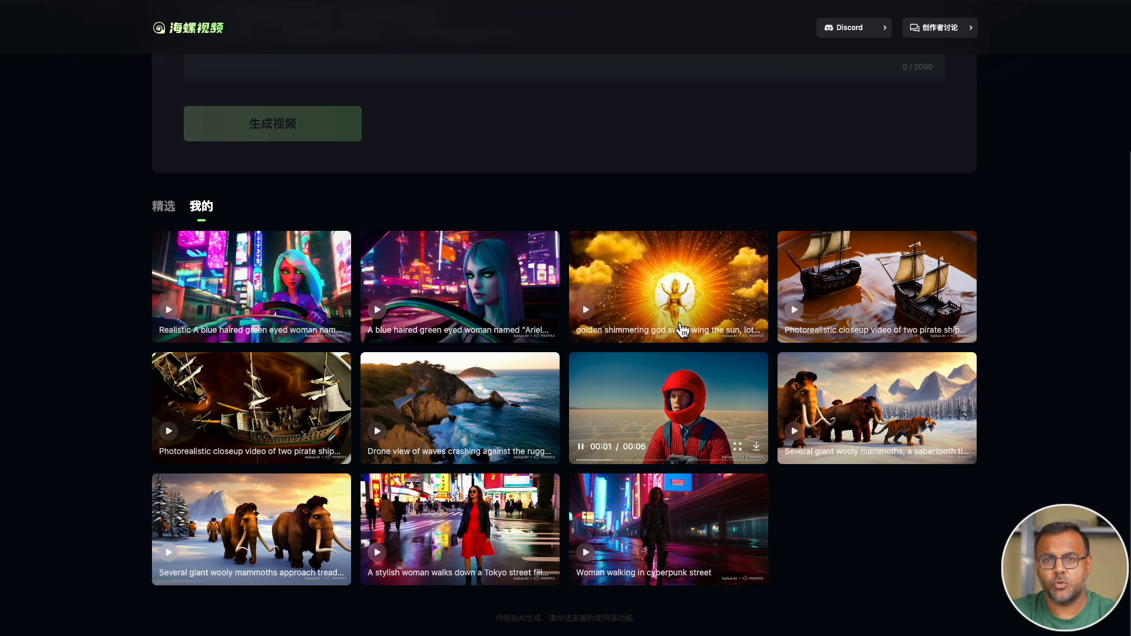
click(666, 287)
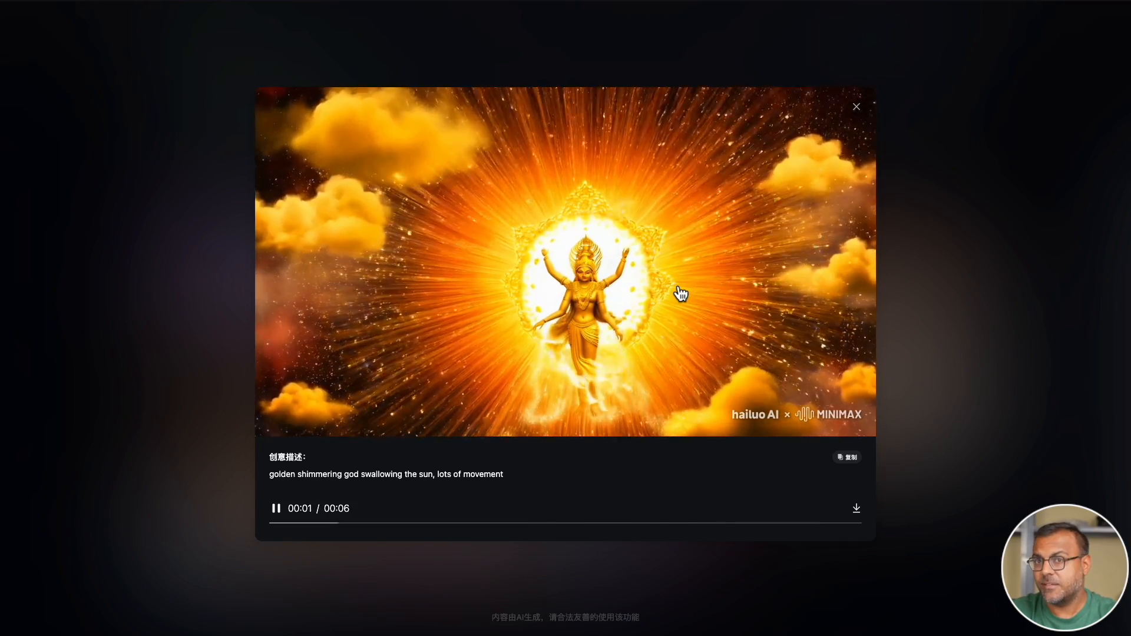
- Watch the blue-haired woman driving through neon Tokyo clip, then close the player
click(856, 106)
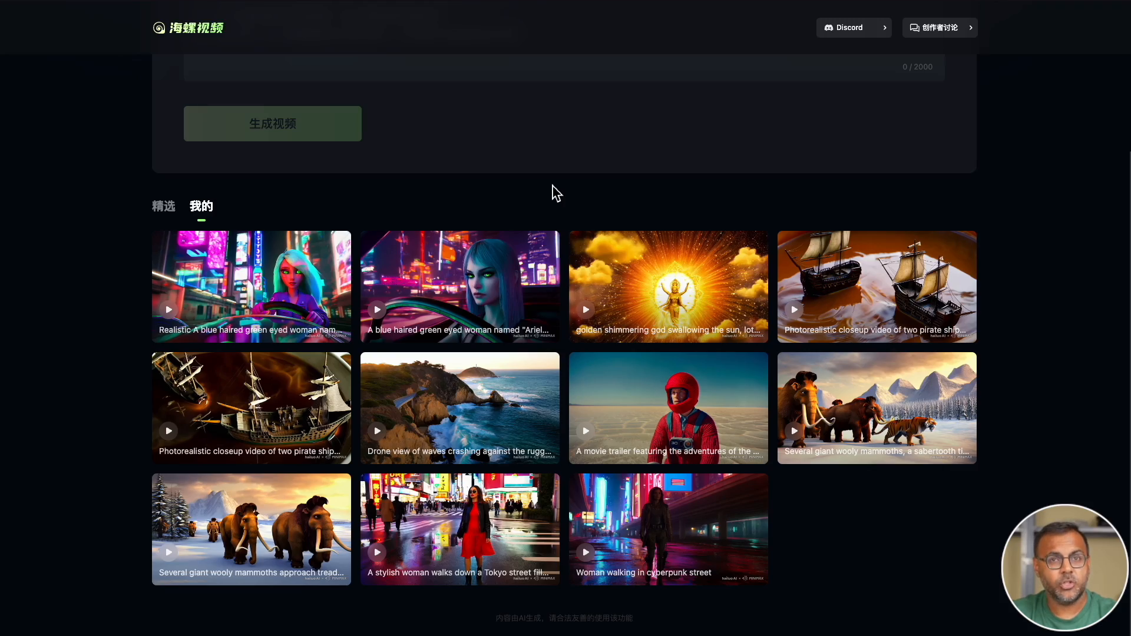
click(459, 286)
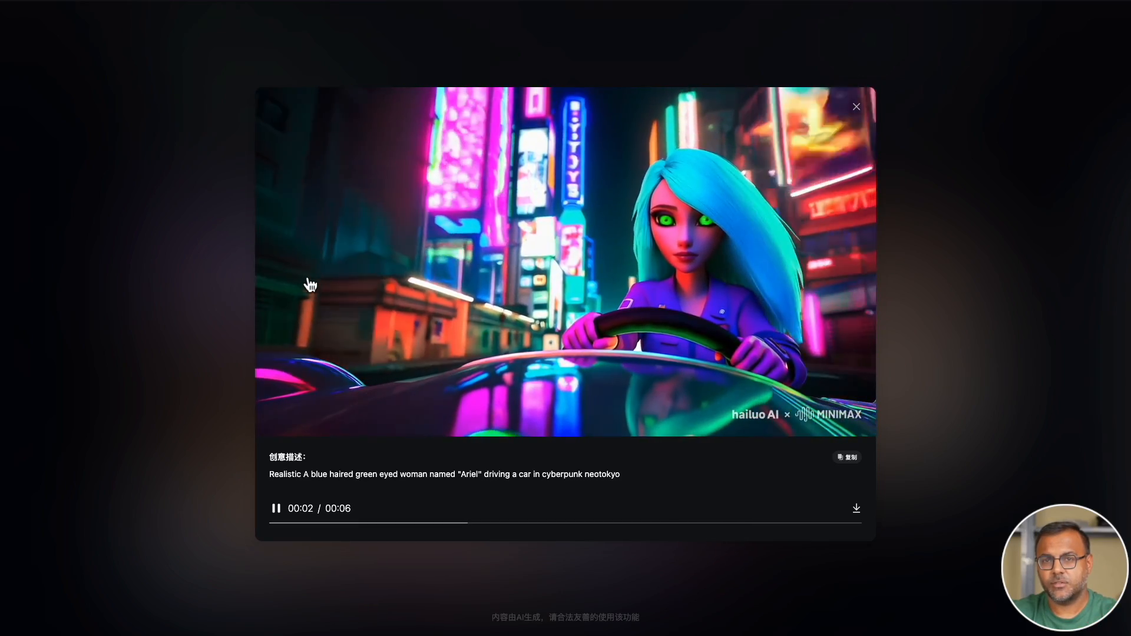
click(856, 106)
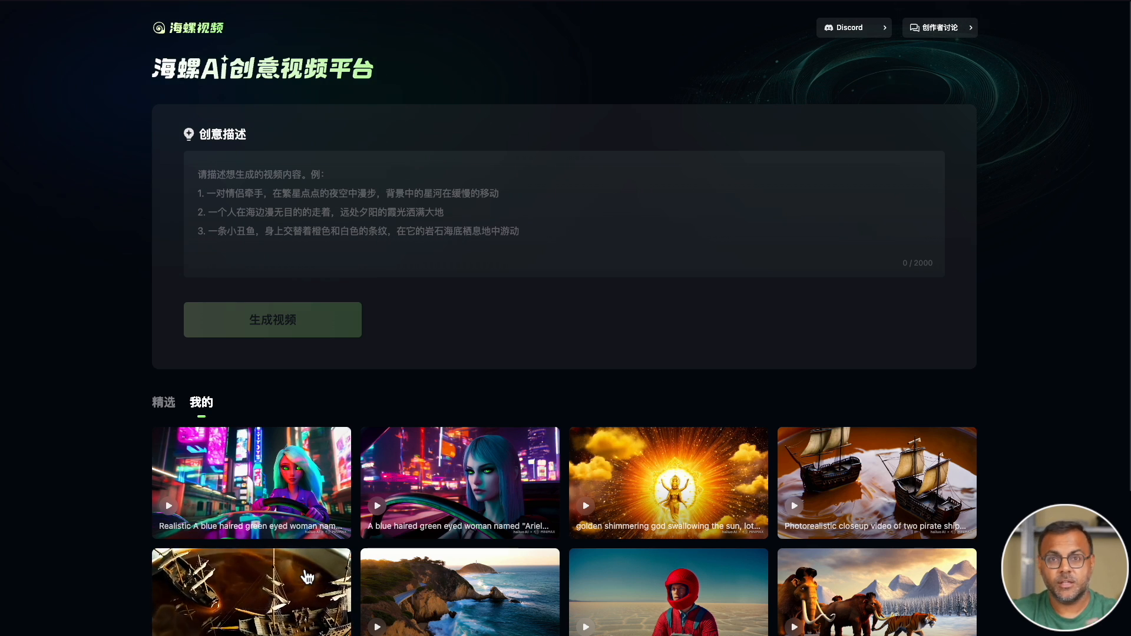
- Switch to the 精选 featured community videos and browse the results
click(163, 402)
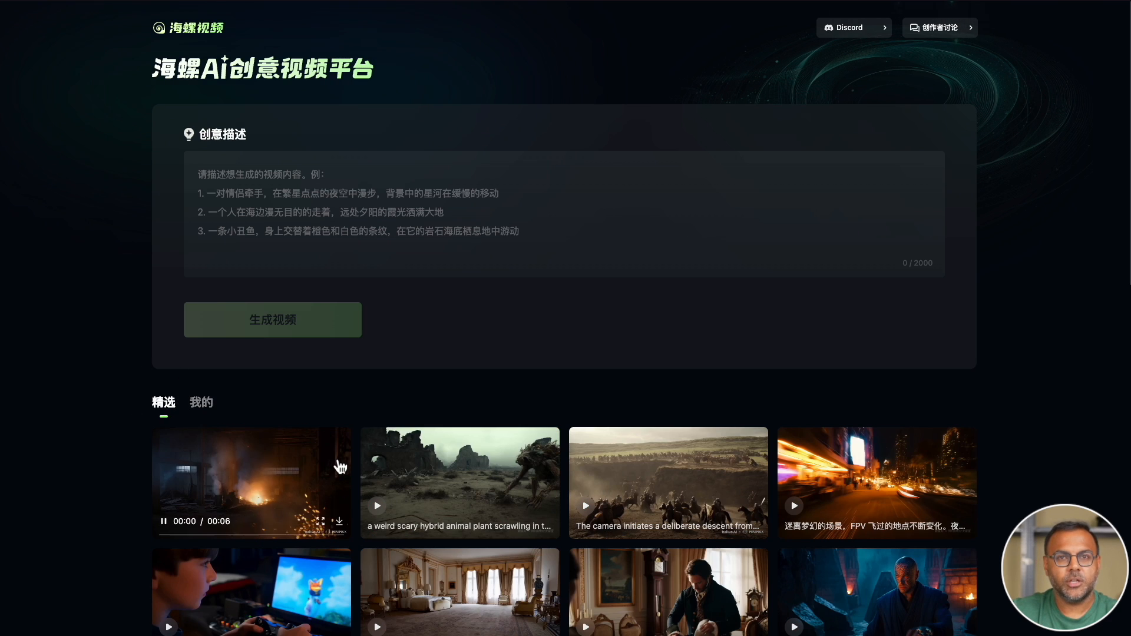
scroll(down, 3)
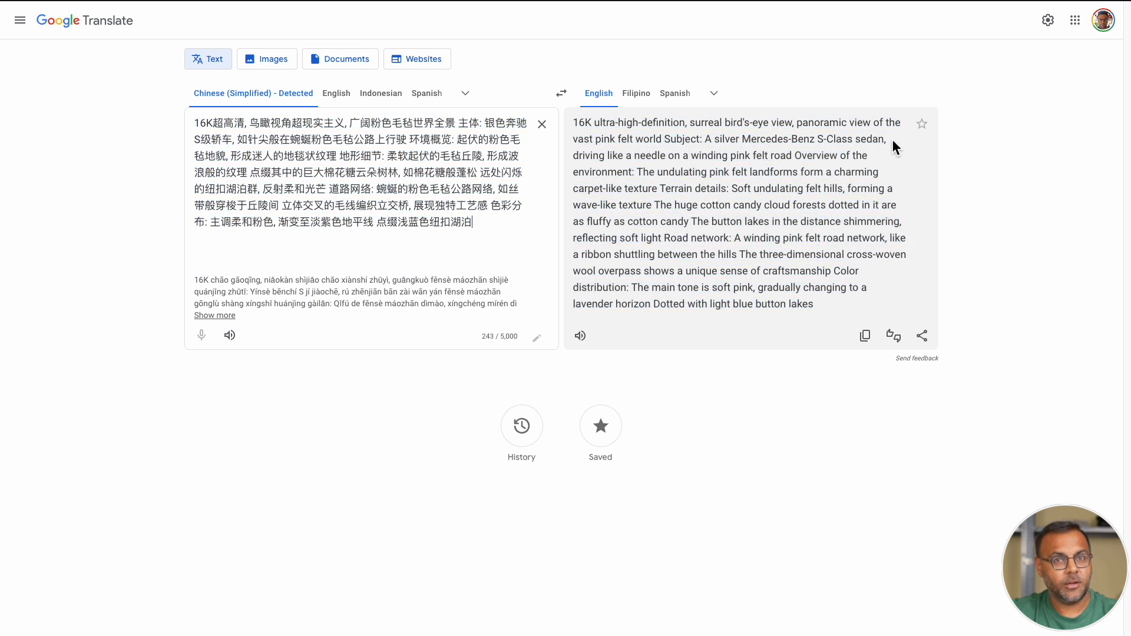
mouse_move(638, 155)
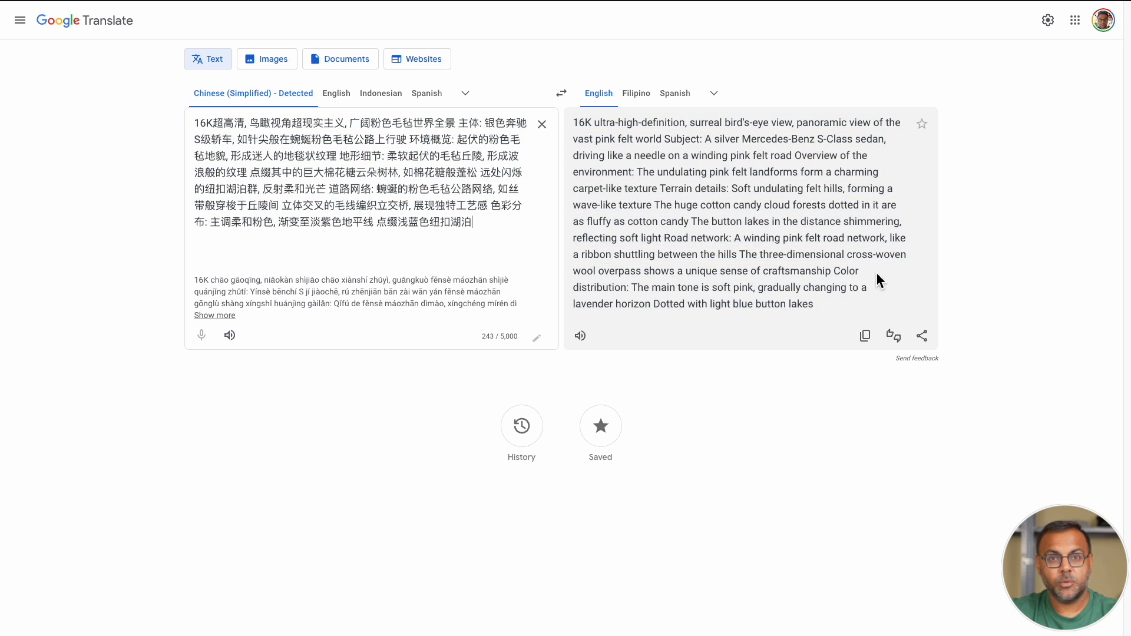
mouse_move(893, 278)
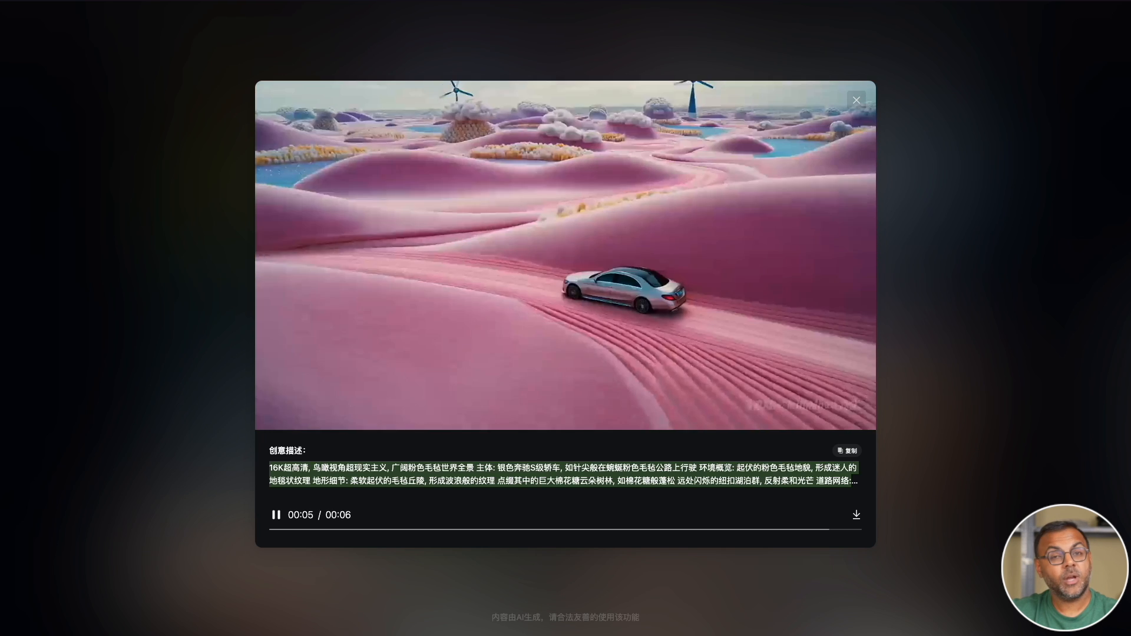
- Close the pink felt car clip, watch the anime schoolgirl street clip, then close it
click(857, 100)
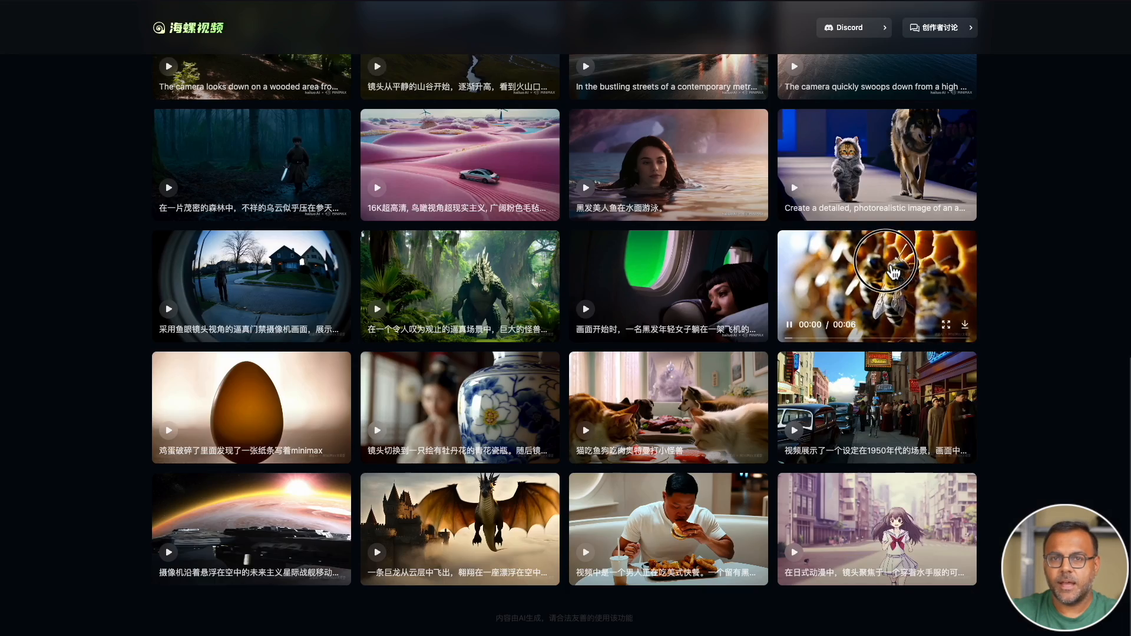
click(876, 285)
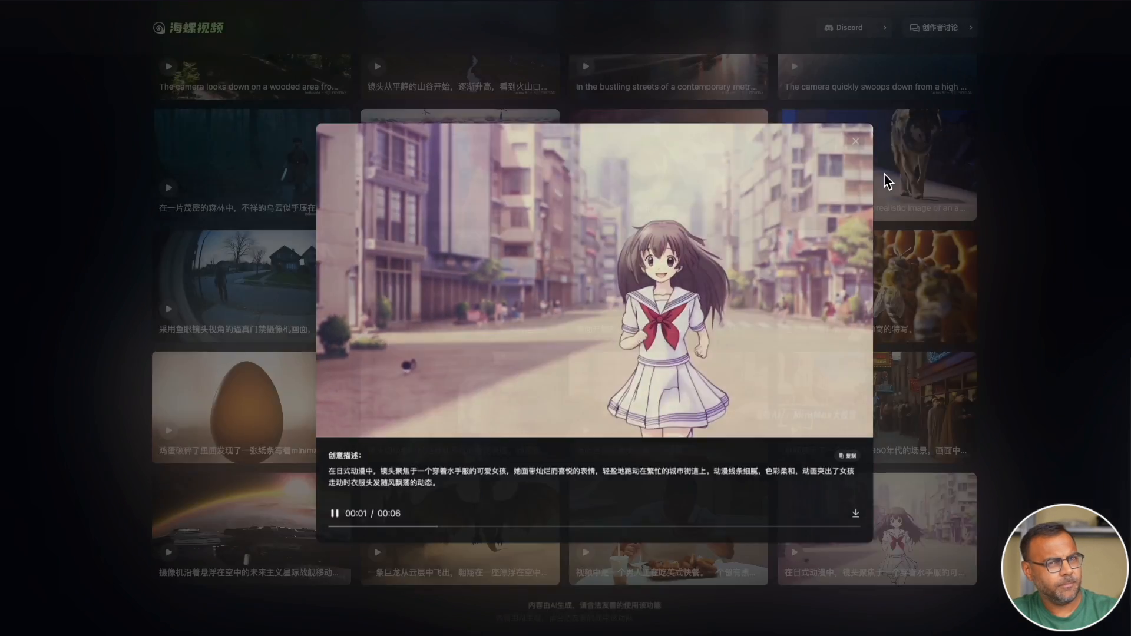
click(854, 141)
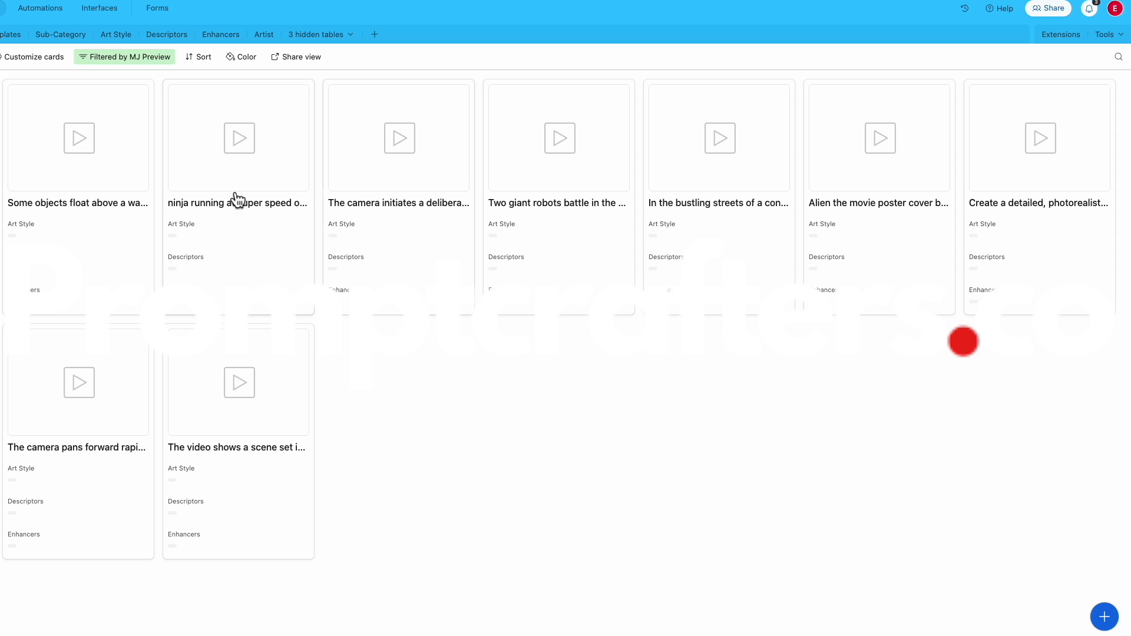
- Expand the ninja-on-treetops record and play its MJ Preview video attachment
click(238, 137)
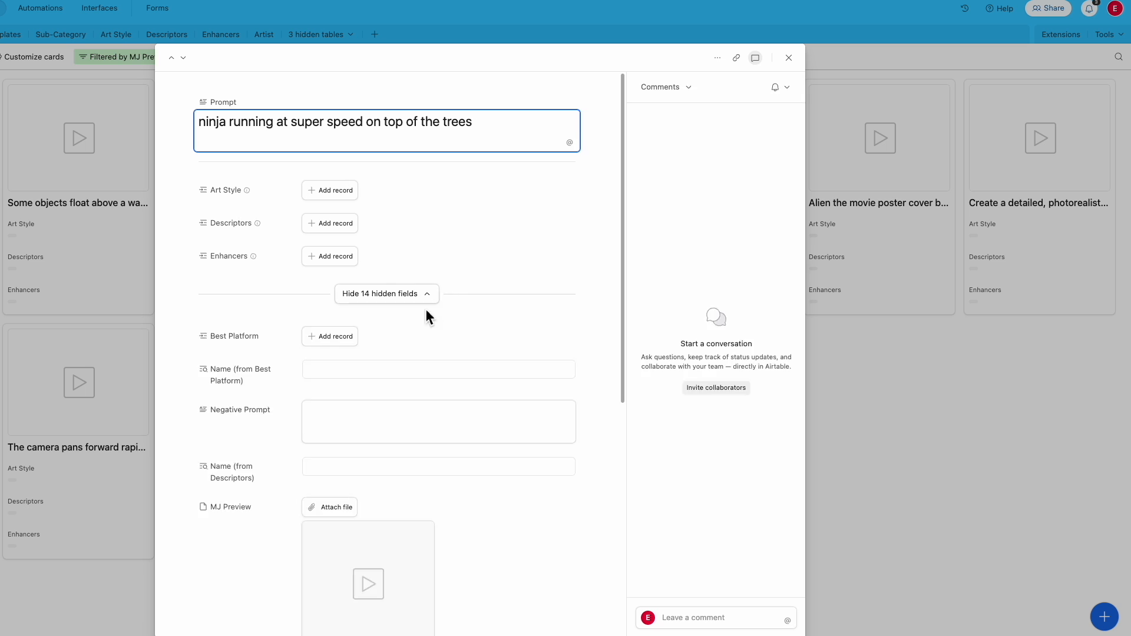
click(367, 584)
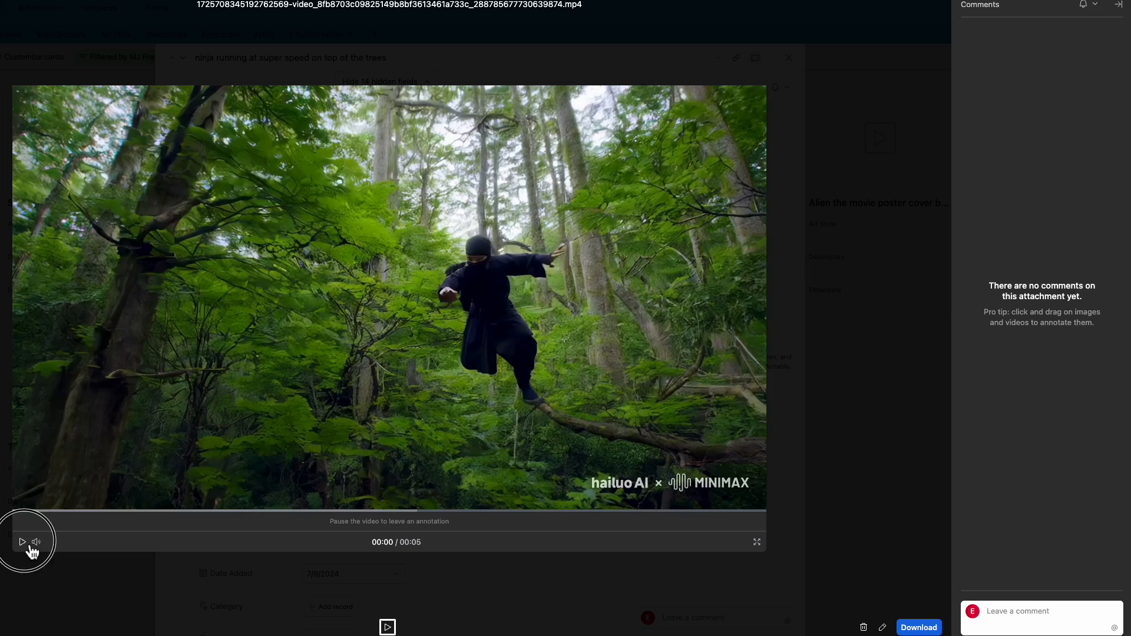
click(21, 542)
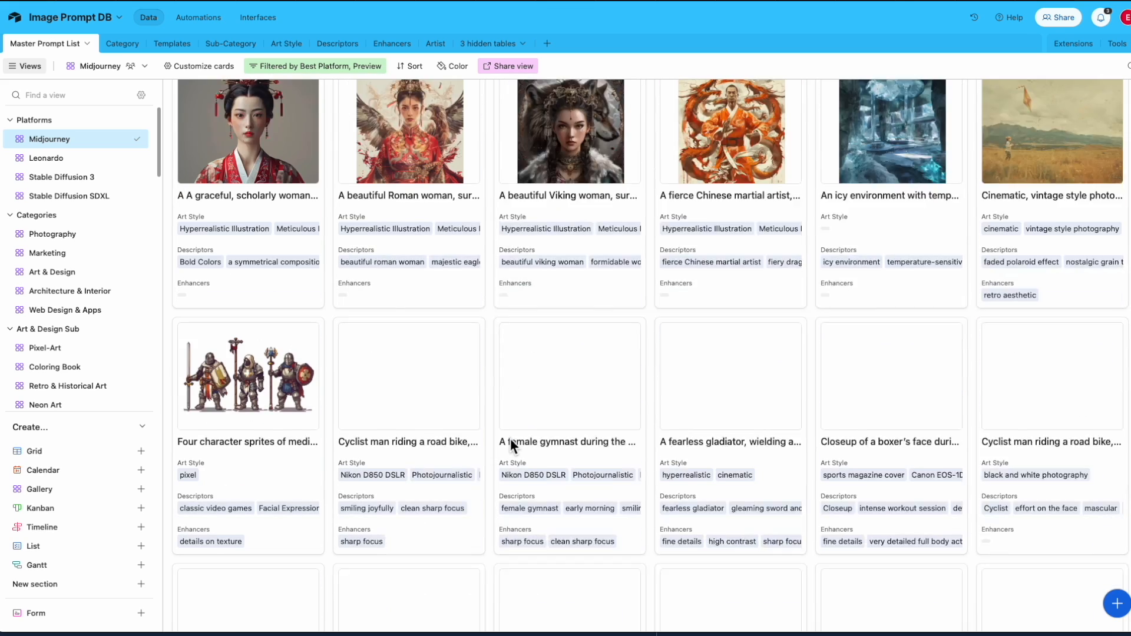
- Browse the Midjourney gallery, then switch to the Coloring Book view of prompt cards
scroll(down, 3)
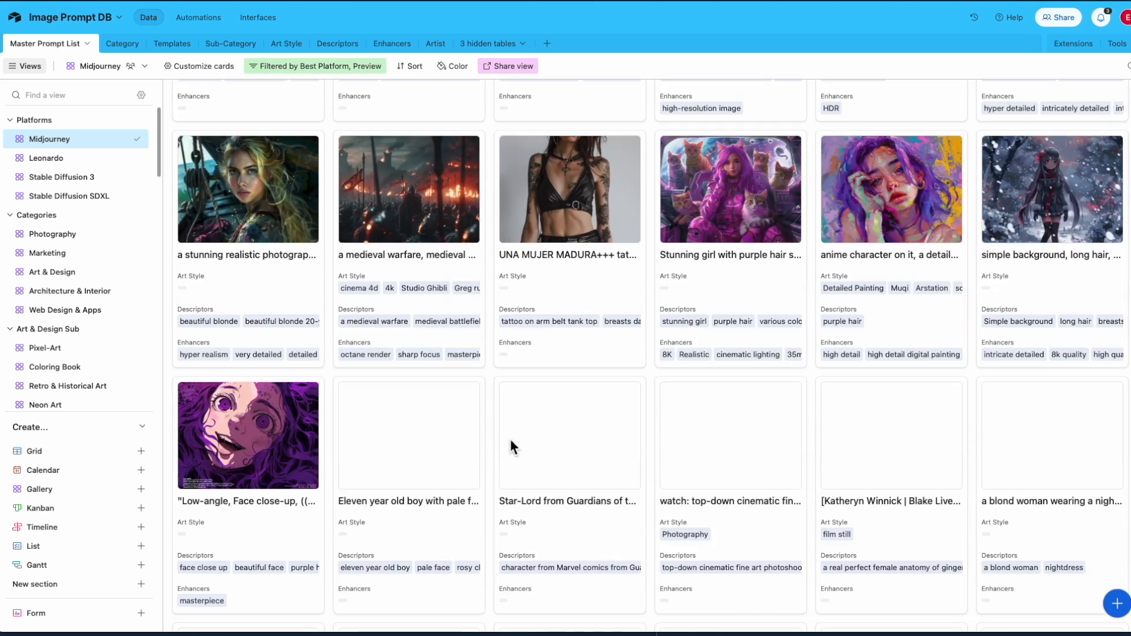
scroll(down, 3)
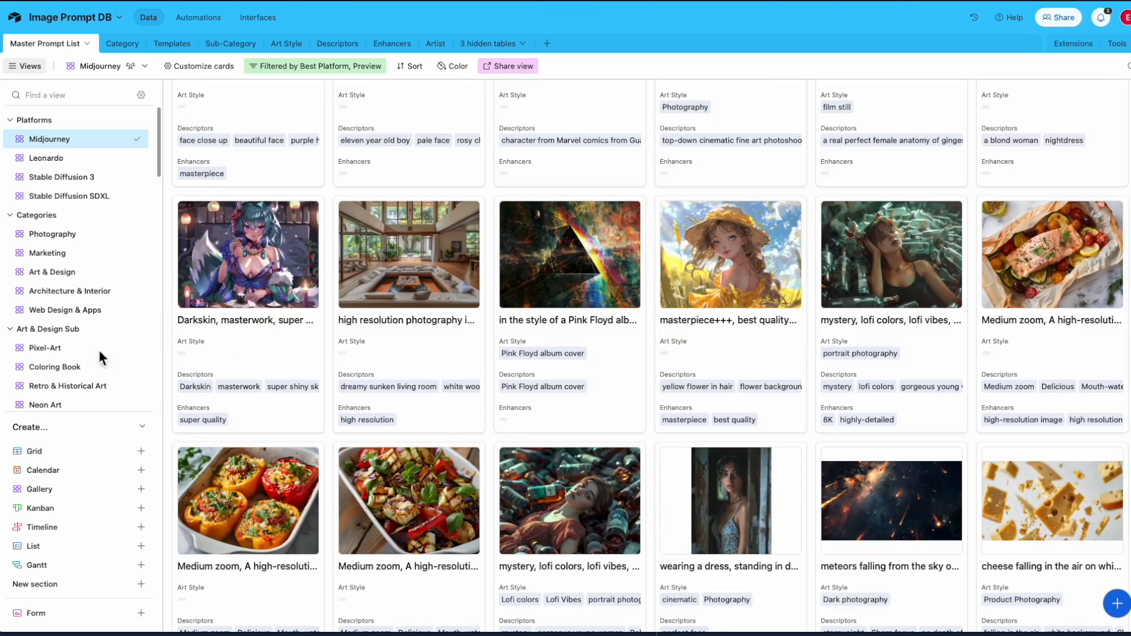
scroll(down, 3)
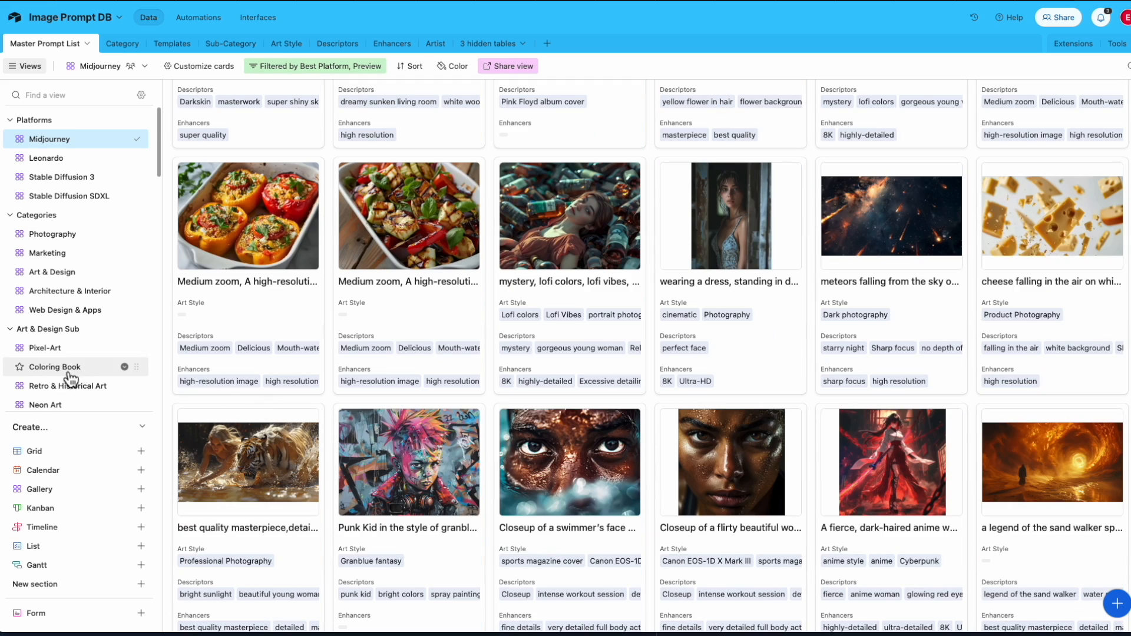
click(54, 366)
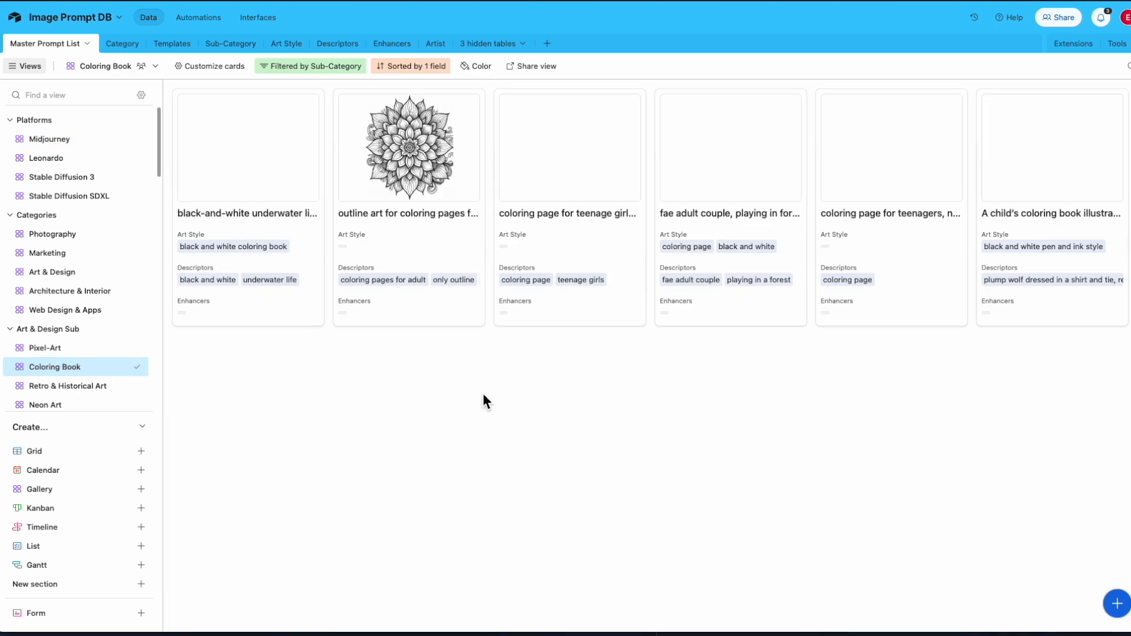